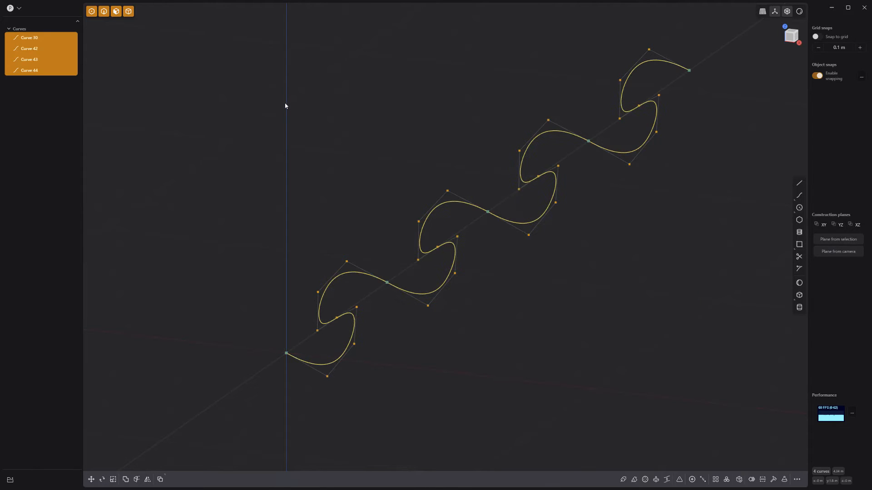
Pipe the joined S-curve and drag out the section size to form Solid 57
left_click(634, 479)
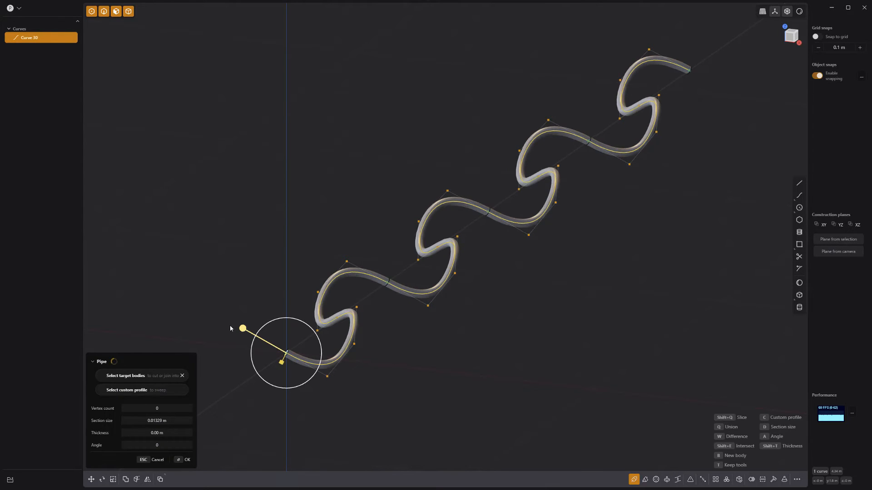
left_click_drag(242, 329, 330, 378)
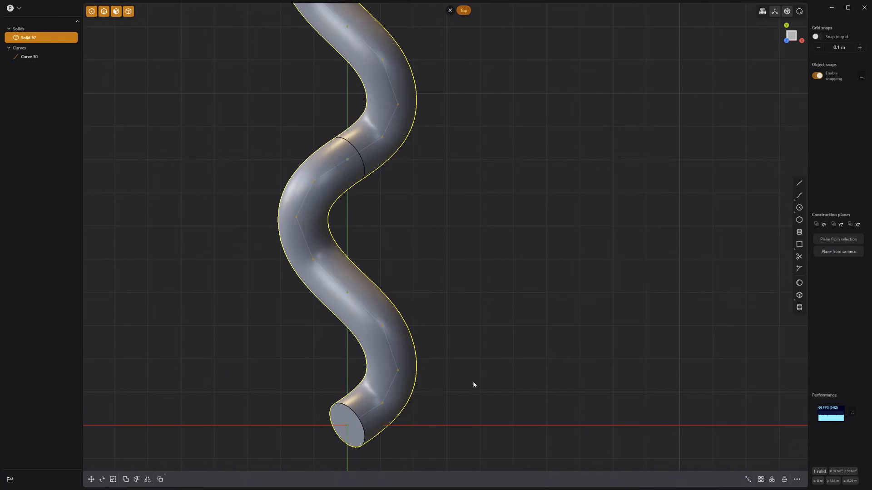
Duplicate the tube twice with Shift+D, creating Solid 58 and Solid 60 as offset strands
key("shift+d")
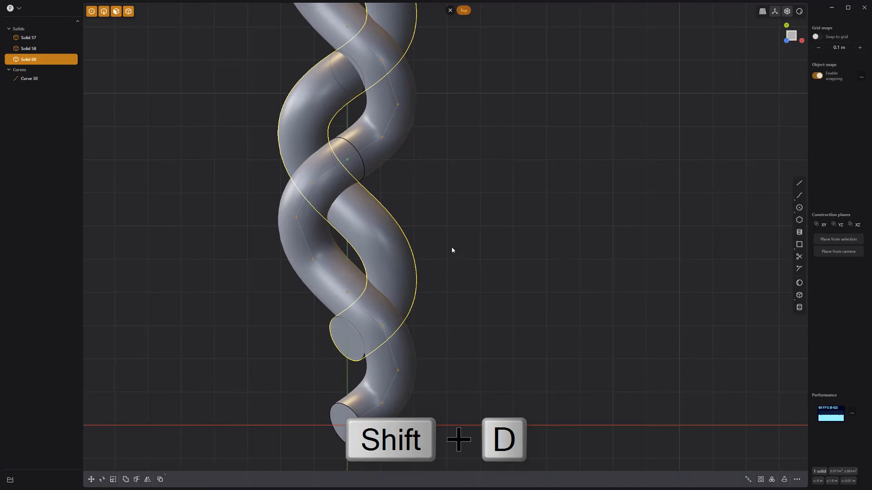
key("shift+d")
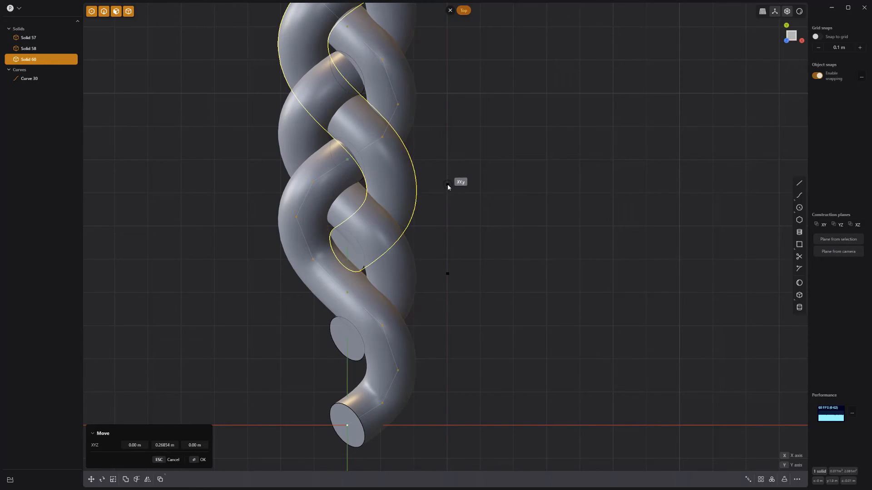